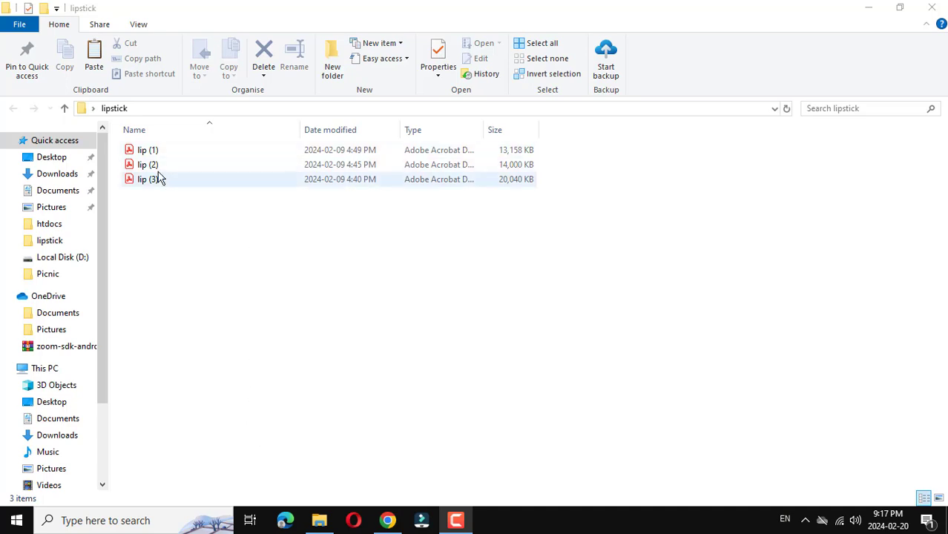
Preview the lip (1) and lip (2) PDFs from the lipstick folder.
left_click(147, 149)
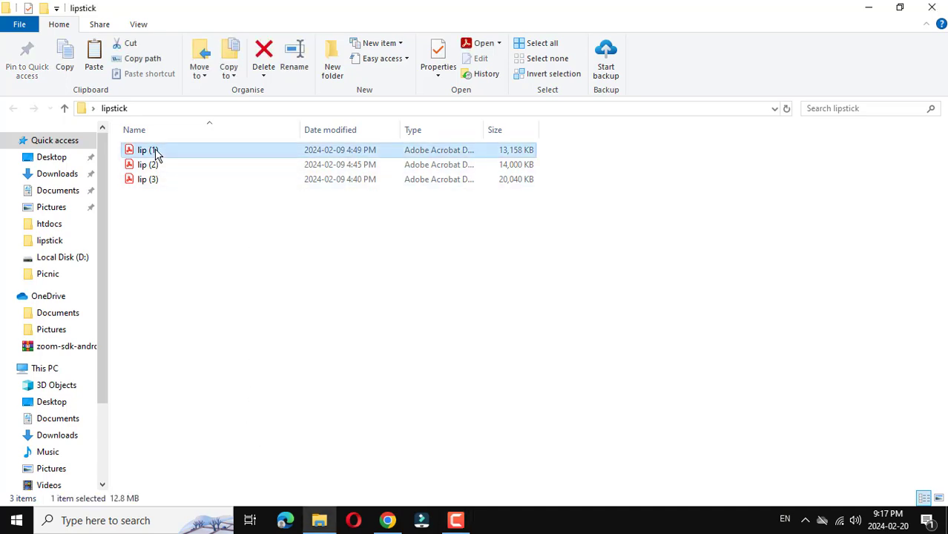
double_click(147, 150)
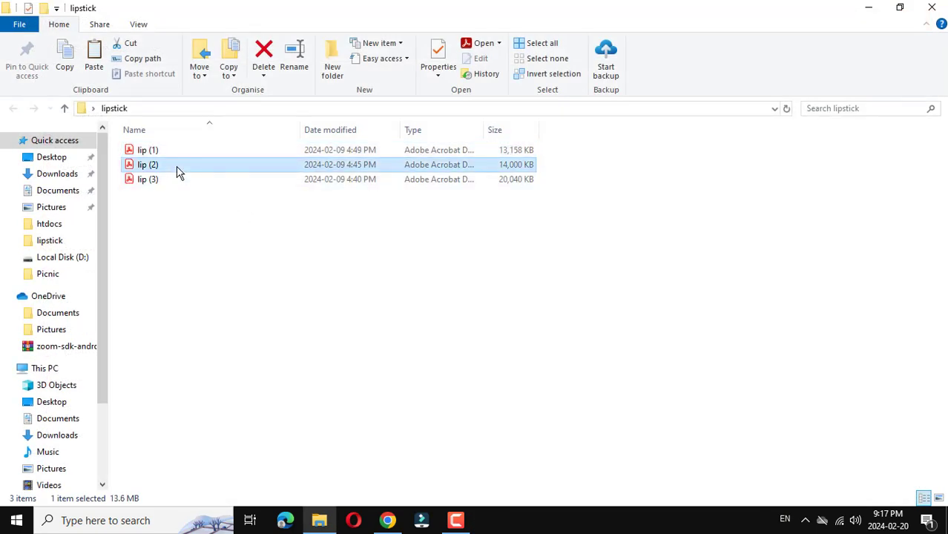
double_click(147, 164)
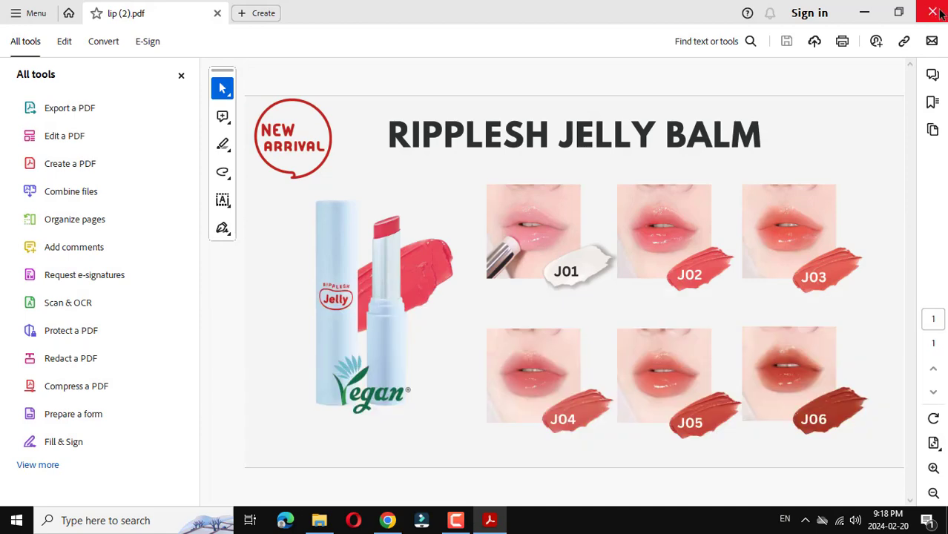
left_click(933, 13)
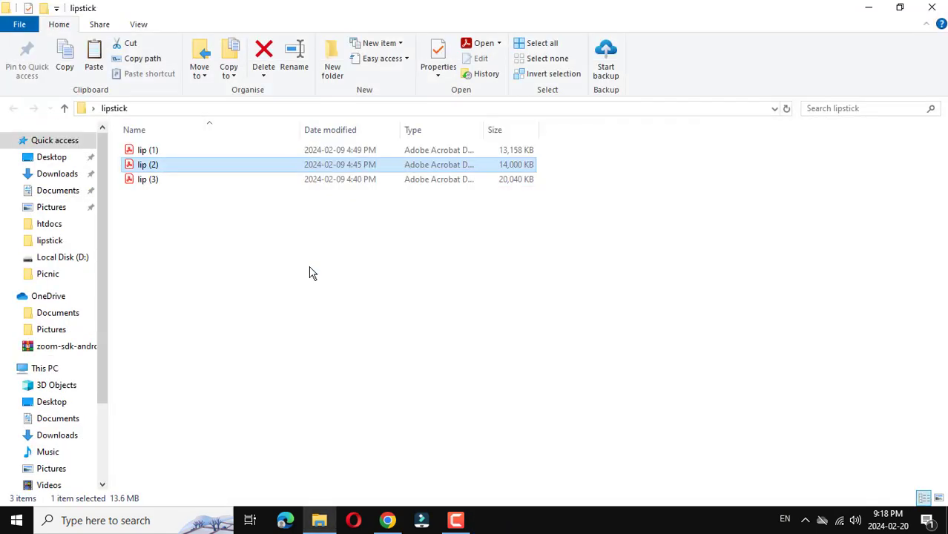
mouse_move(310, 284)
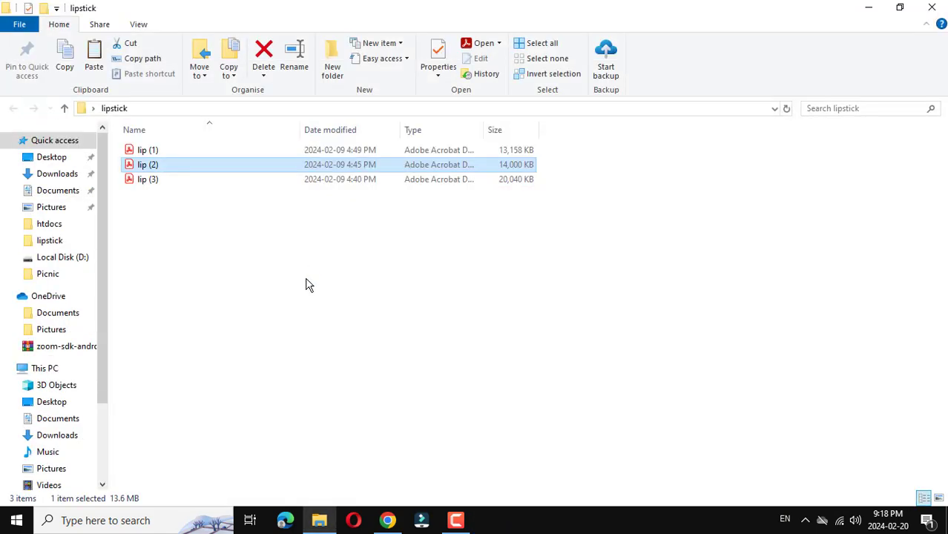
mouse_move(301, 308)
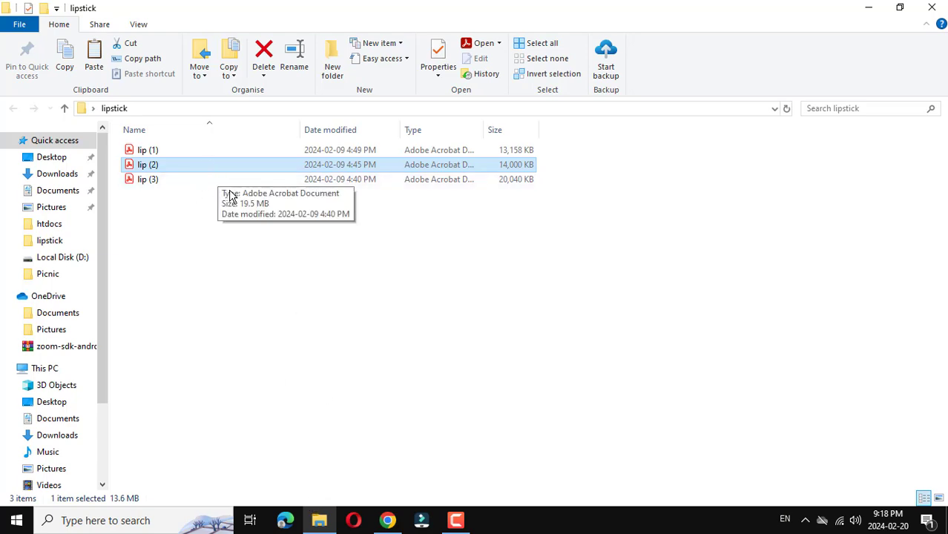
mouse_move(322, 301)
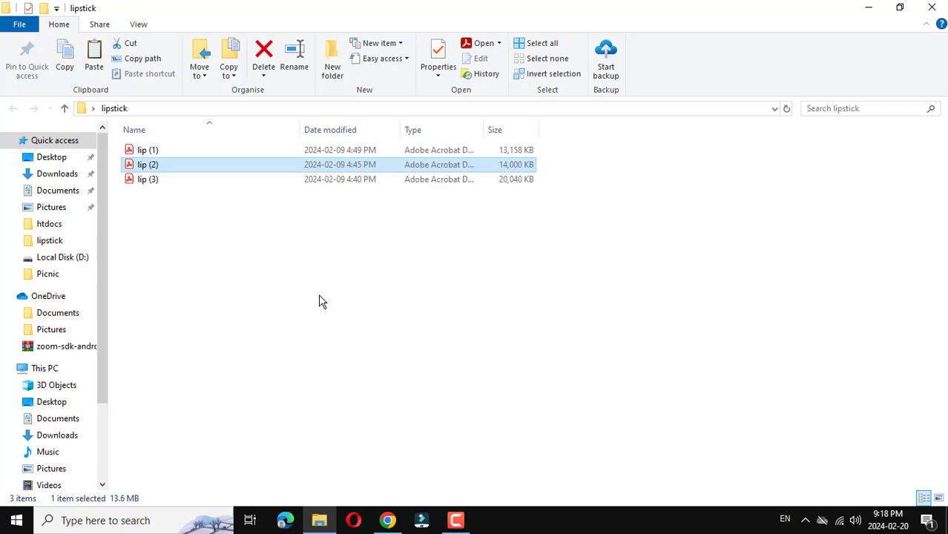
Switch to iLovePDF, then back to the lipstick folder to select all three files.
left_click(388, 520)
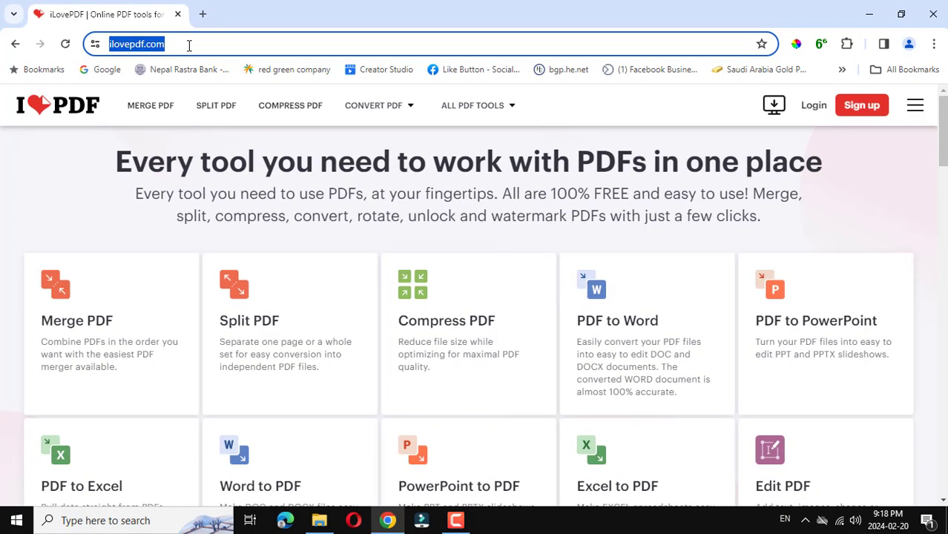
left_click(319, 521)
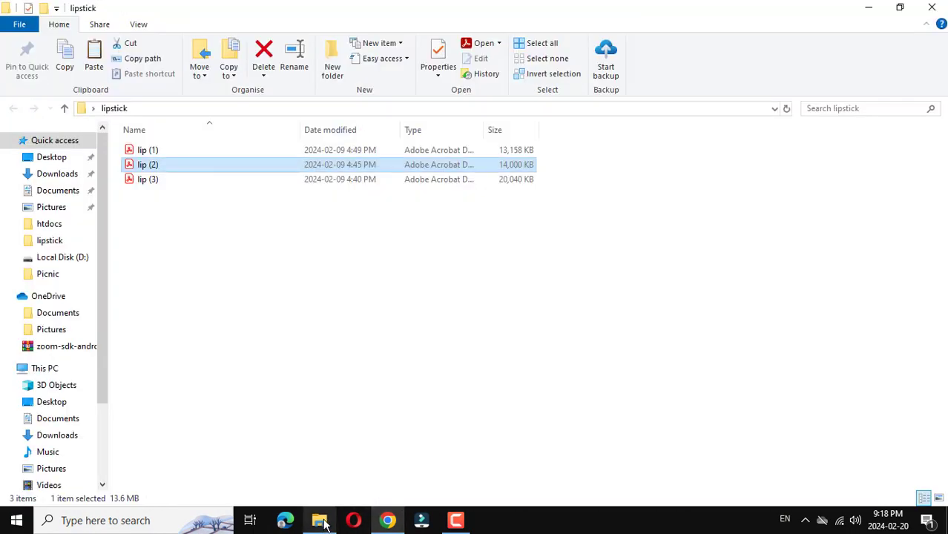
left_click(542, 42)
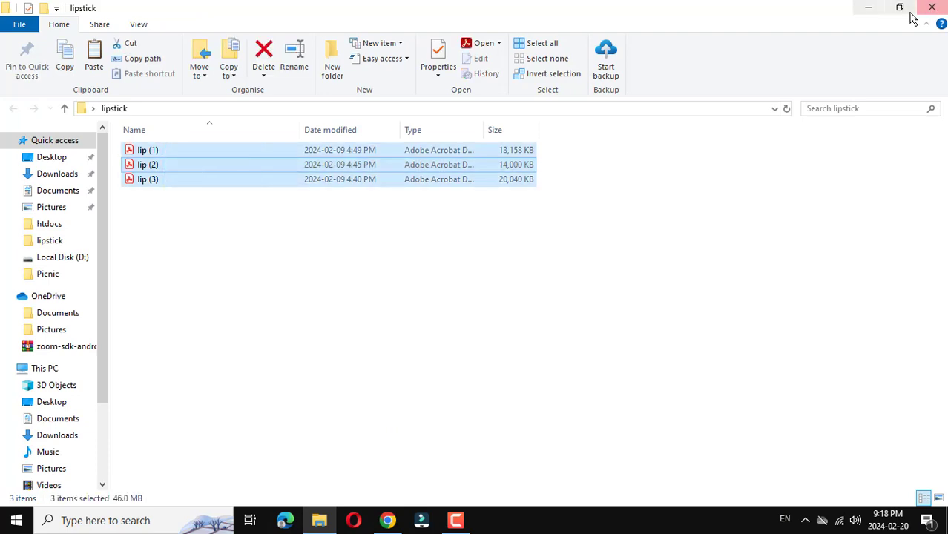
mouse_move(869, 7)
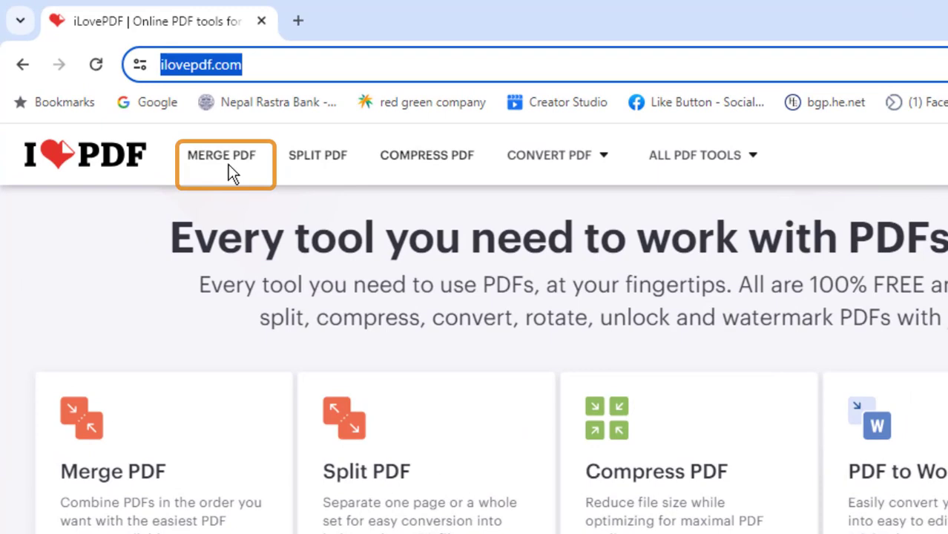
Open Merge PDF and shrink Chrome to sit beside the lipstick folder.
left_click(225, 155)
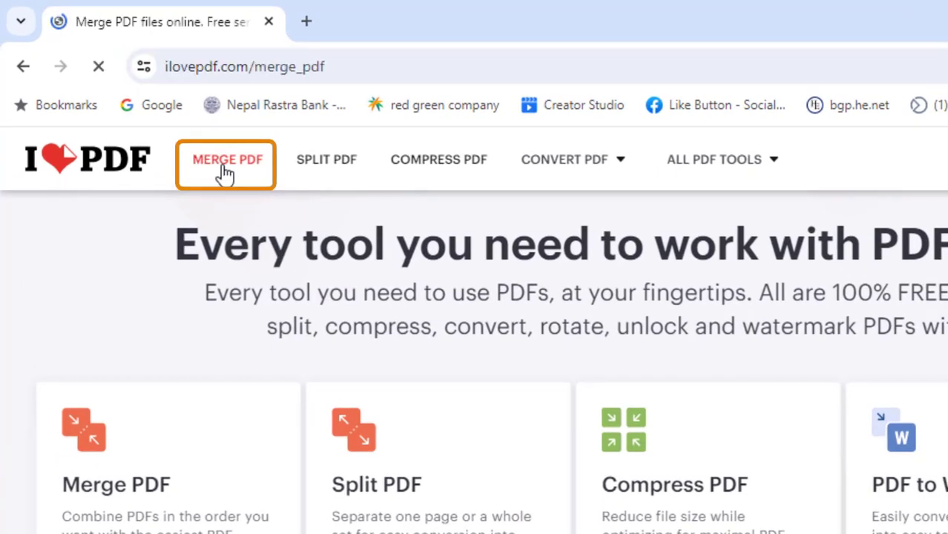
left_click(227, 160)
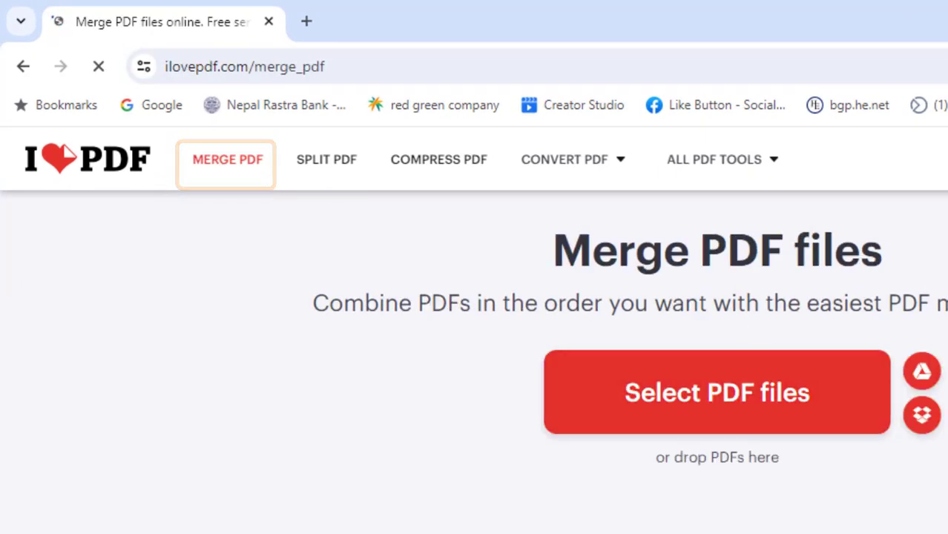
left_click(896, 14)
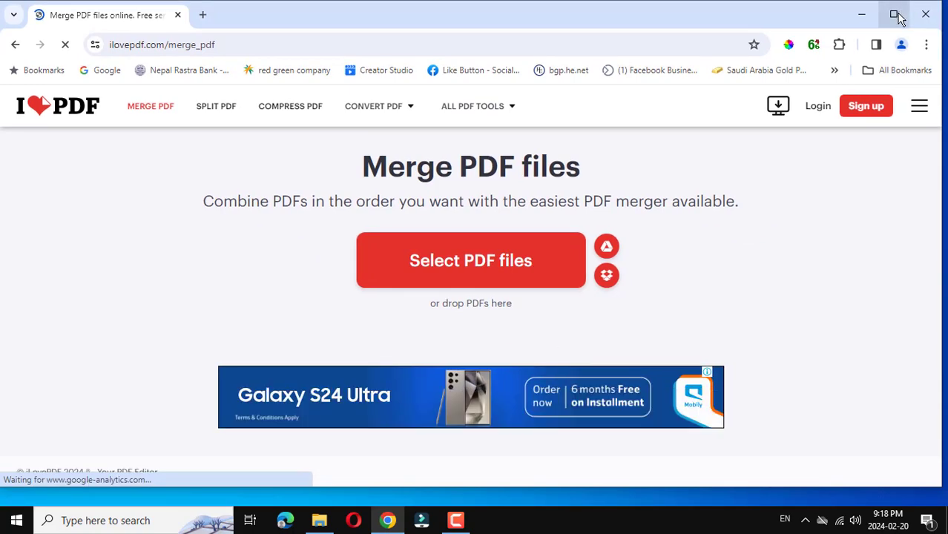
left_click(896, 14)
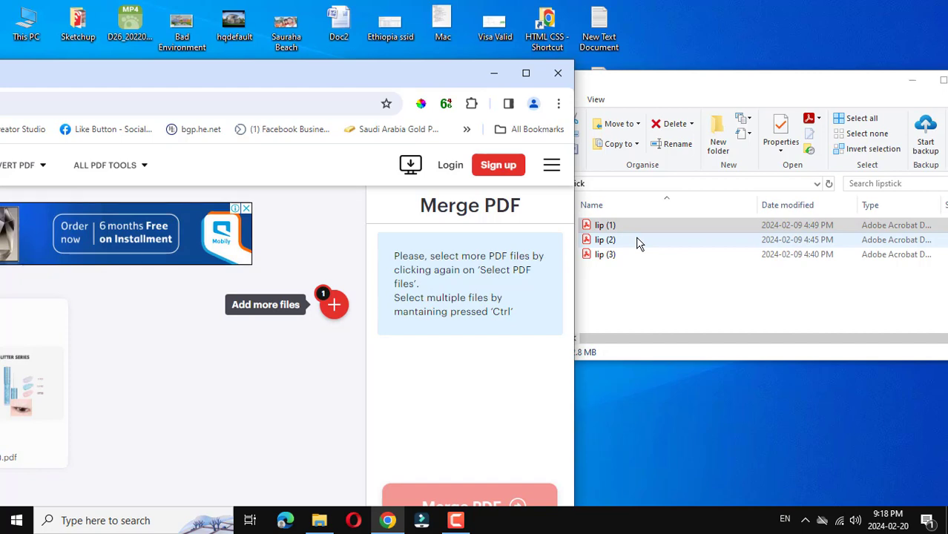
Add lip (2) and lip (3) from the computer via Add more files.
left_click(334, 304)
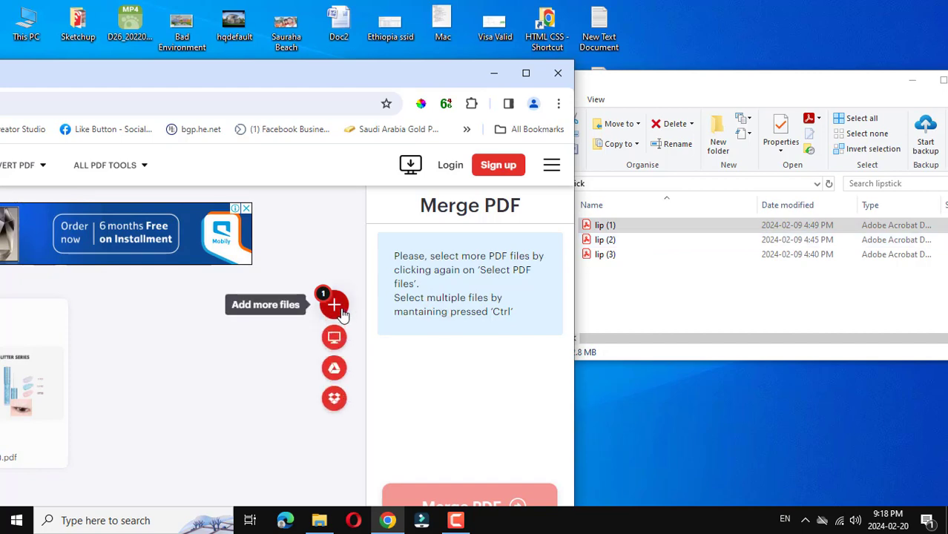
left_click(334, 305)
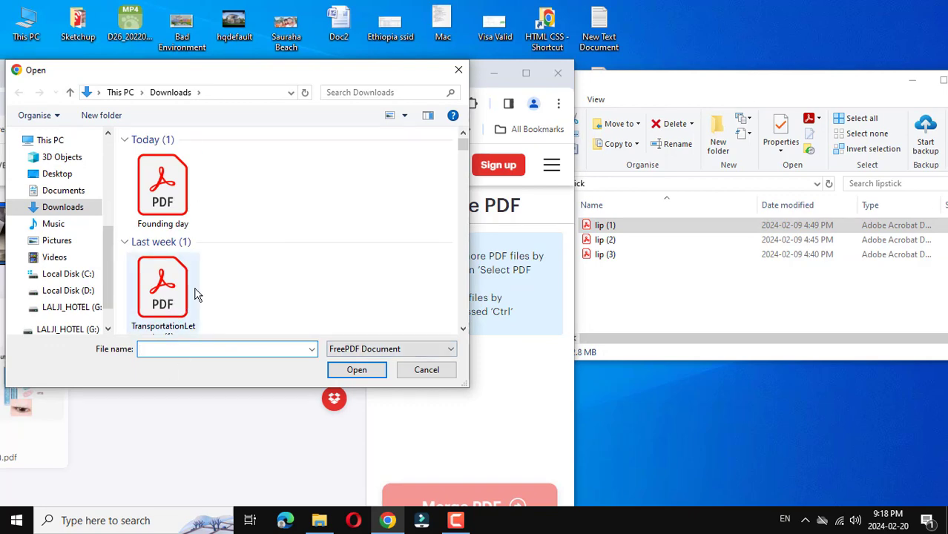
left_click(427, 370)
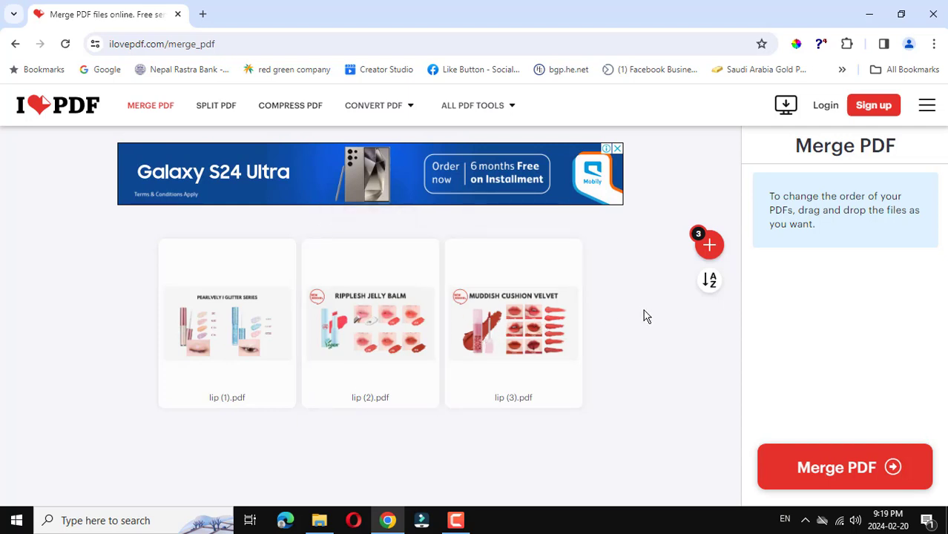
mouse_move(726, 323)
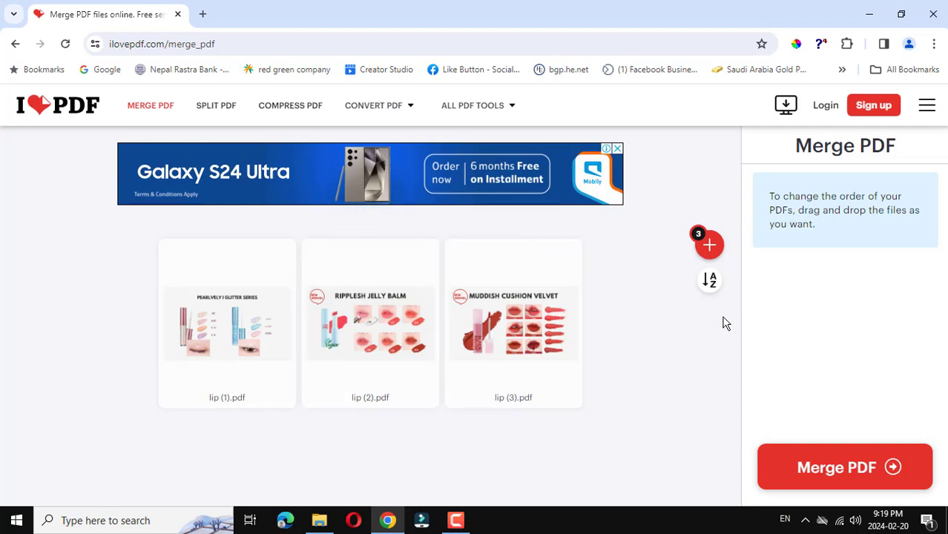
mouse_move(826, 473)
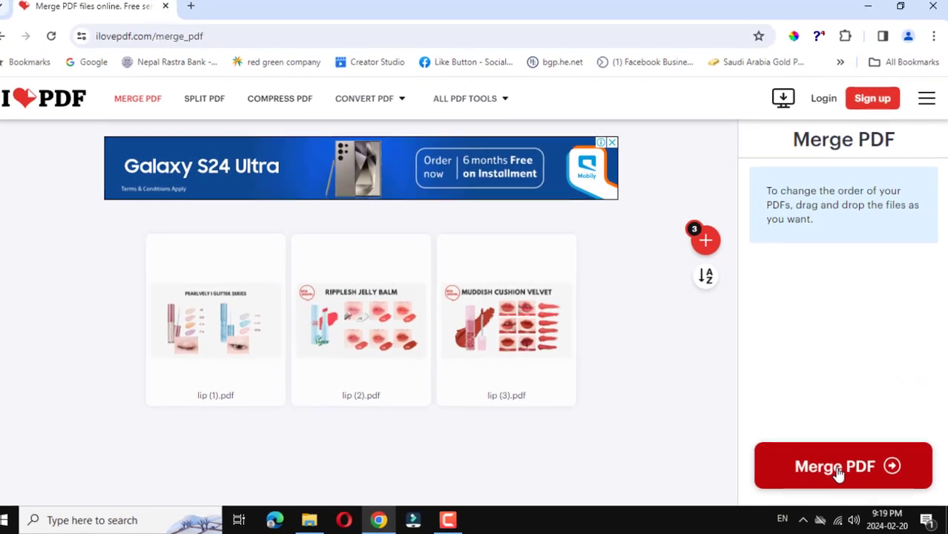
Combine the three lipstick PDFs with Merge PDF.
left_click(838, 466)
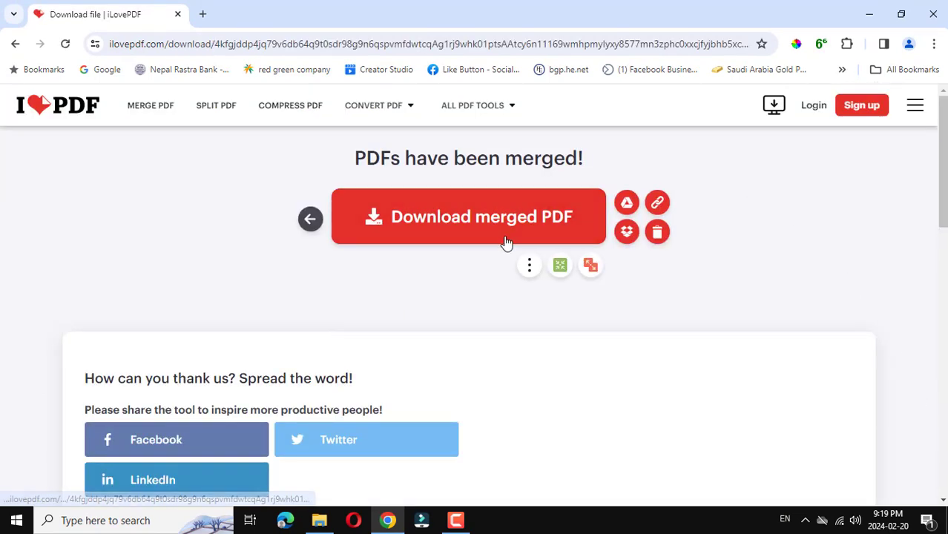
mouse_move(392, 173)
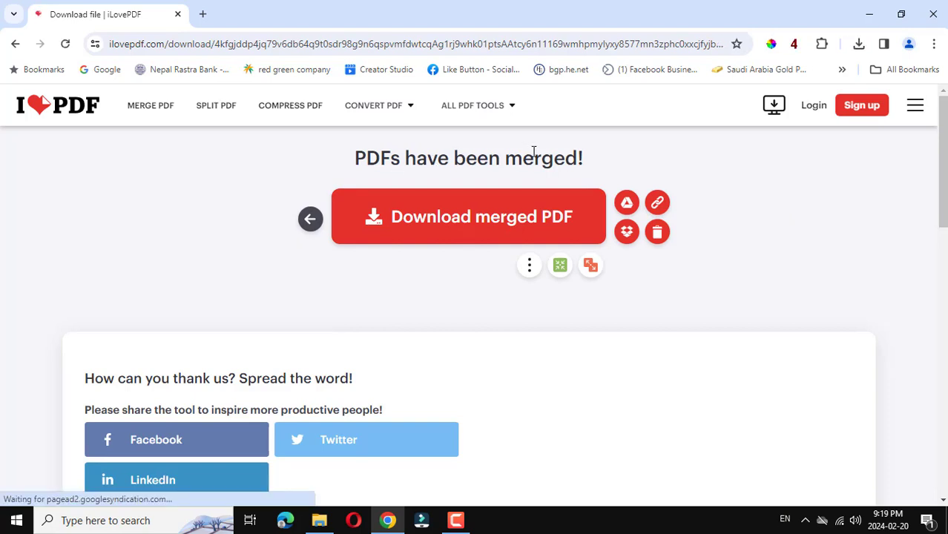
mouse_move(860, 43)
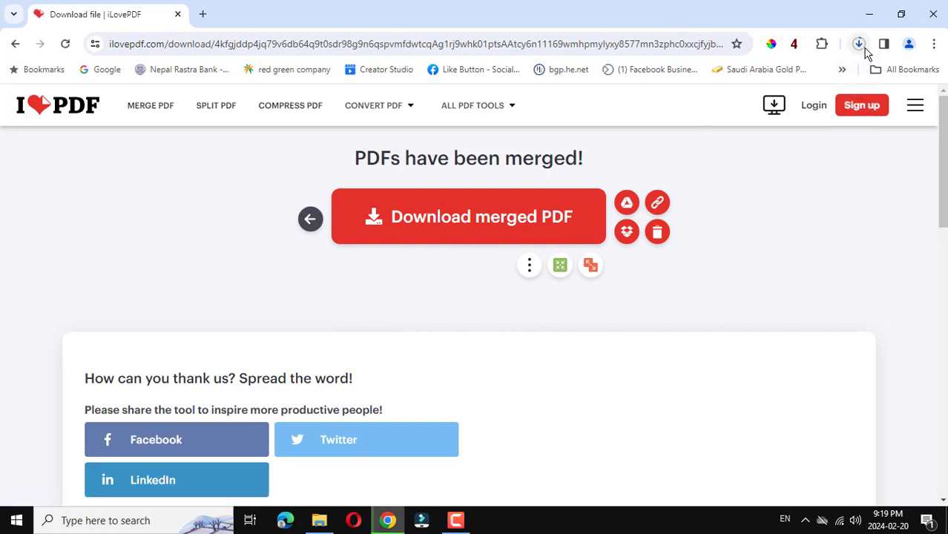
mouse_move(860, 44)
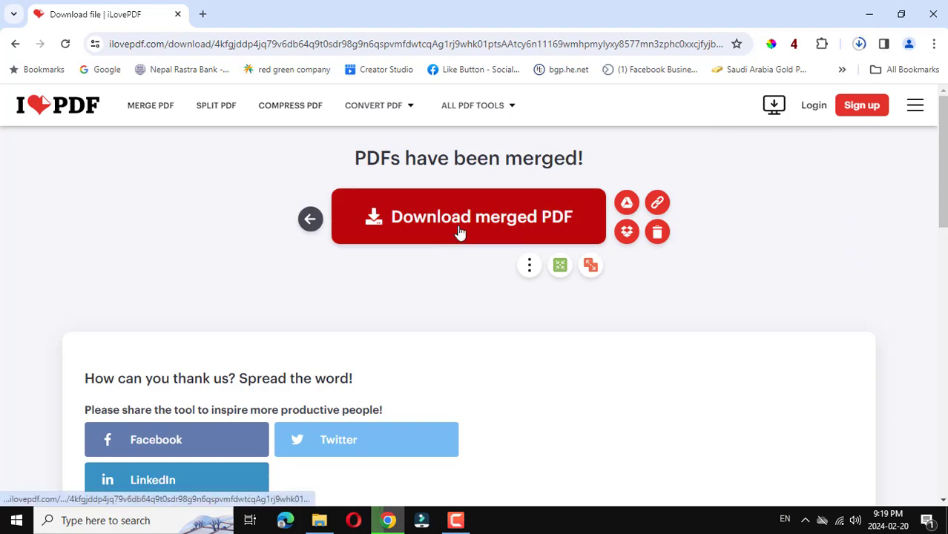
mouse_move(627, 202)
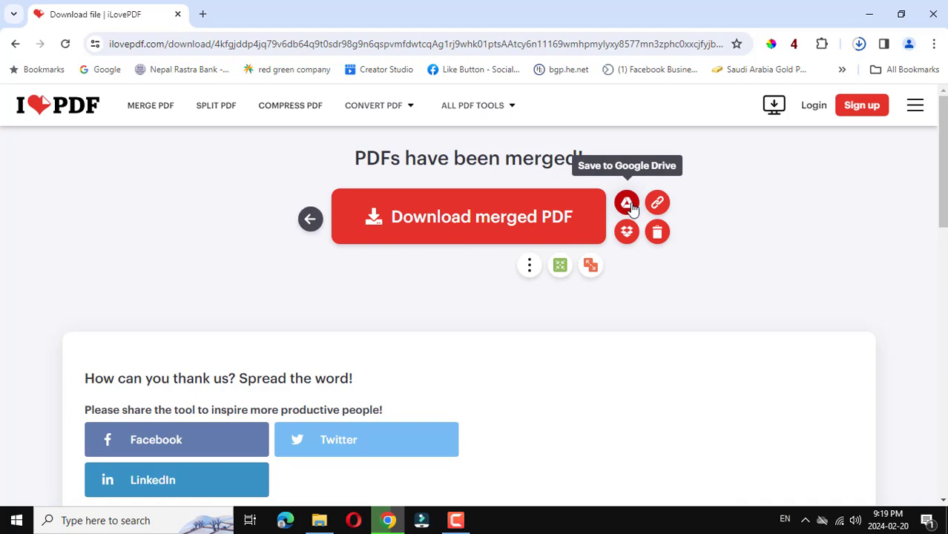
mouse_move(627, 231)
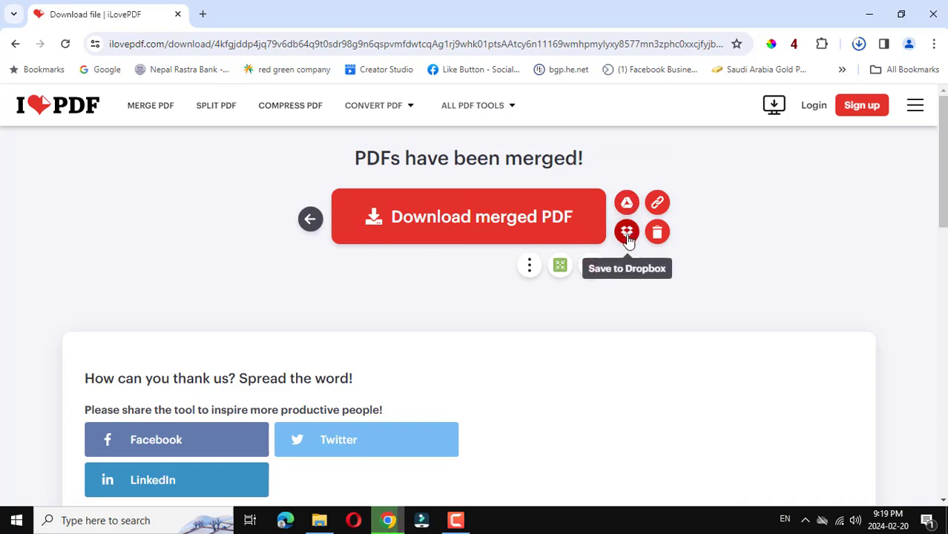
mouse_move(657, 201)
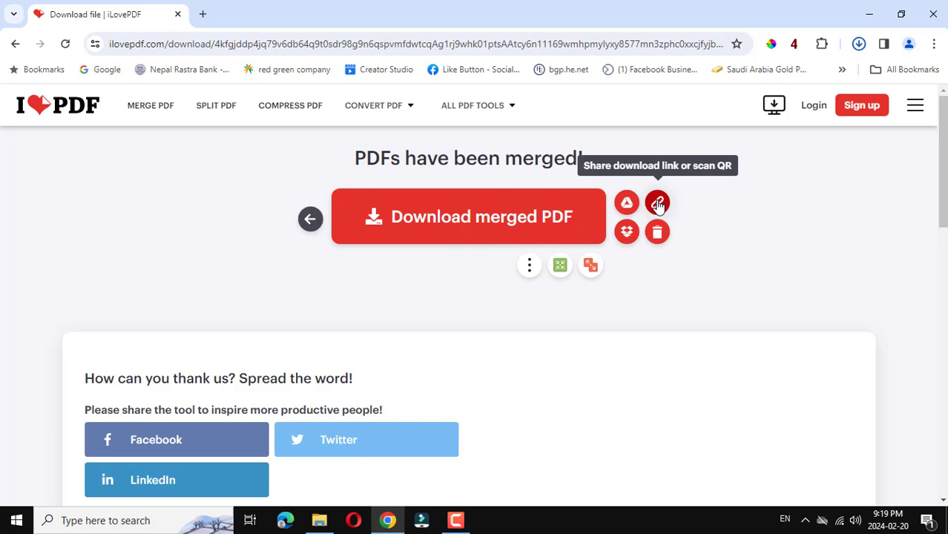
mouse_move(858, 46)
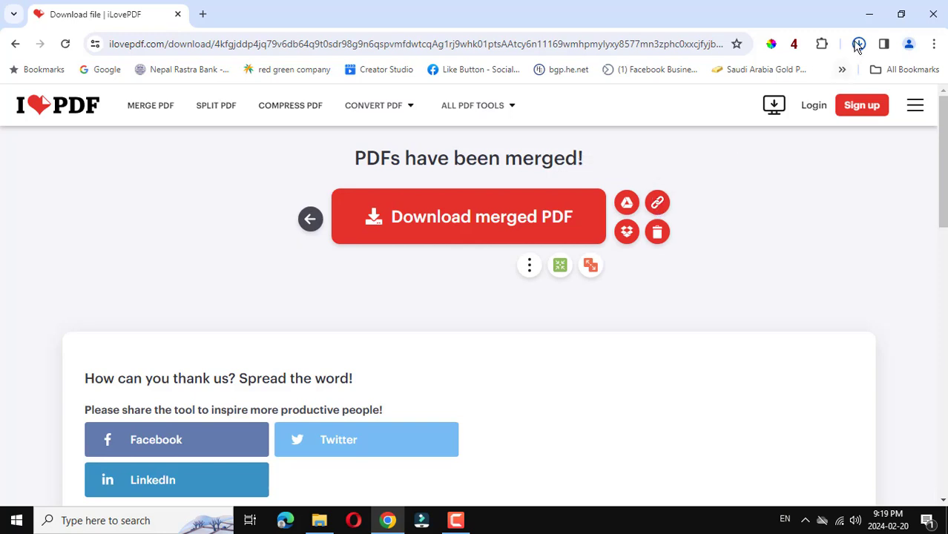
Show lip (1)_merged.pdf in its folder from Chrome's download history.
left_click(858, 44)
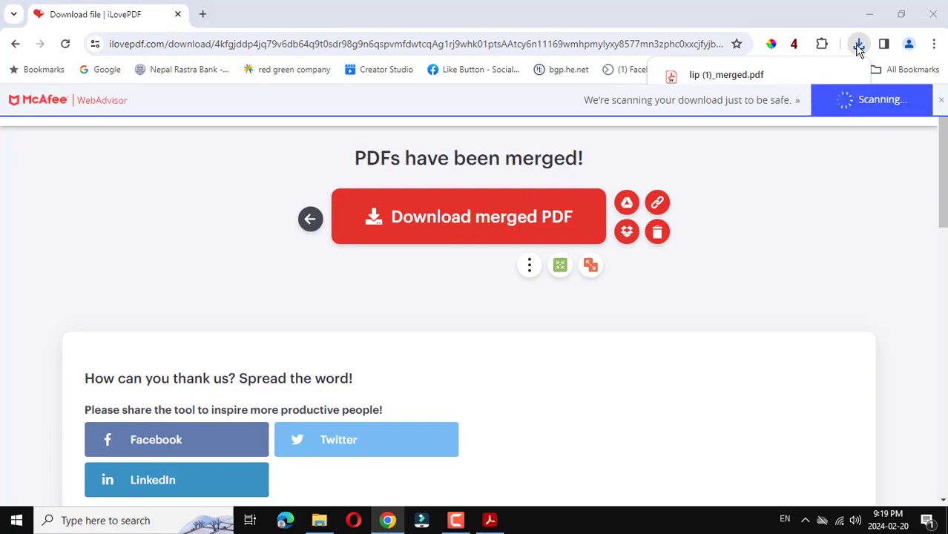
left_click(859, 44)
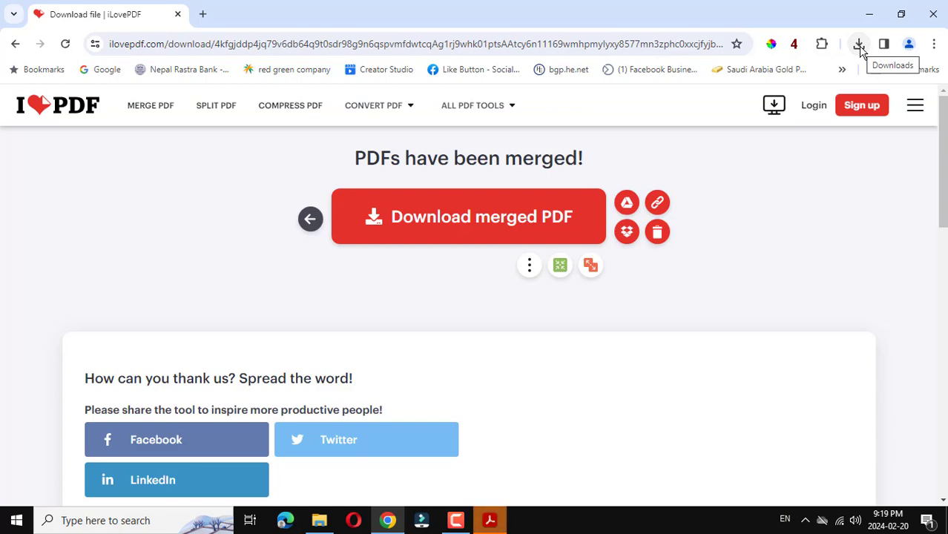
left_click(859, 44)
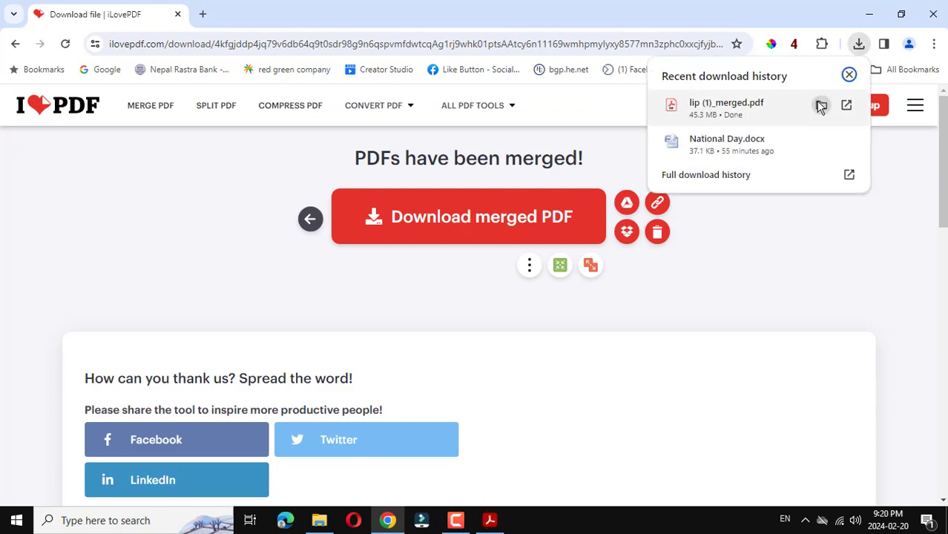
left_click(847, 105)
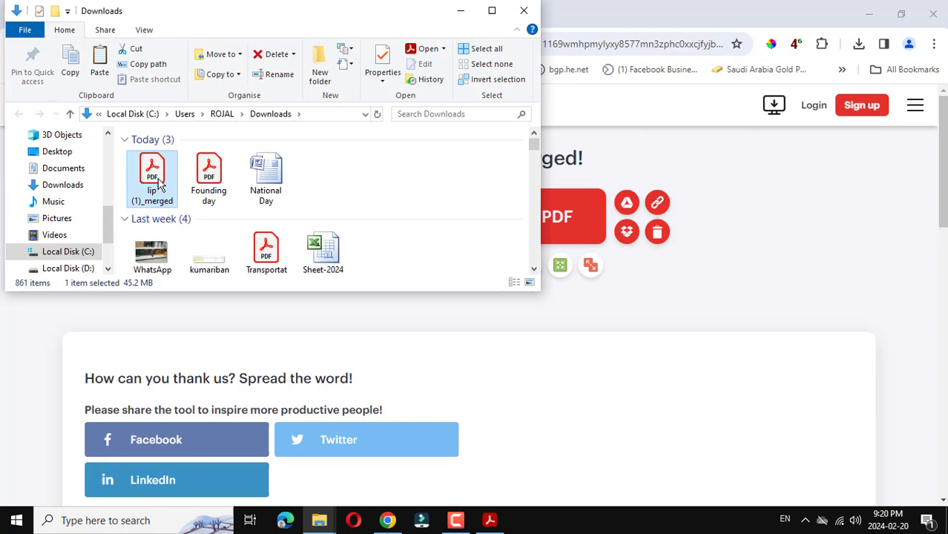
Open lip (1)_merged.pdf in Acrobat Reader, dismissing the file-in-use error.
double_click(151, 169)
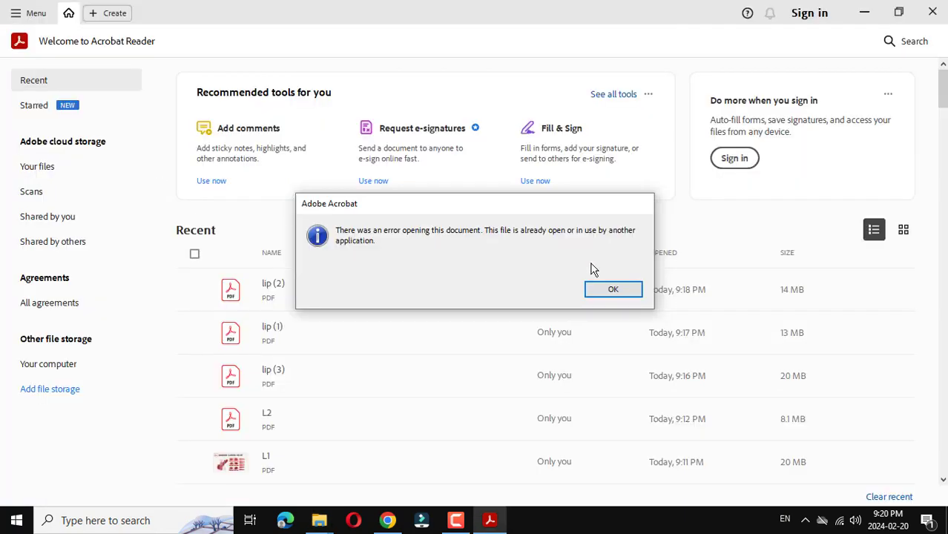
left_click(613, 289)
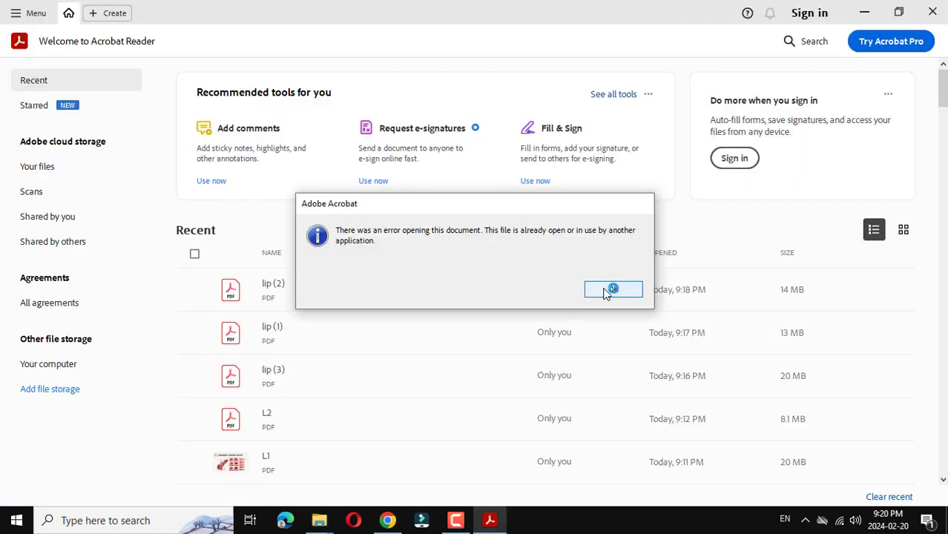
left_click(613, 289)
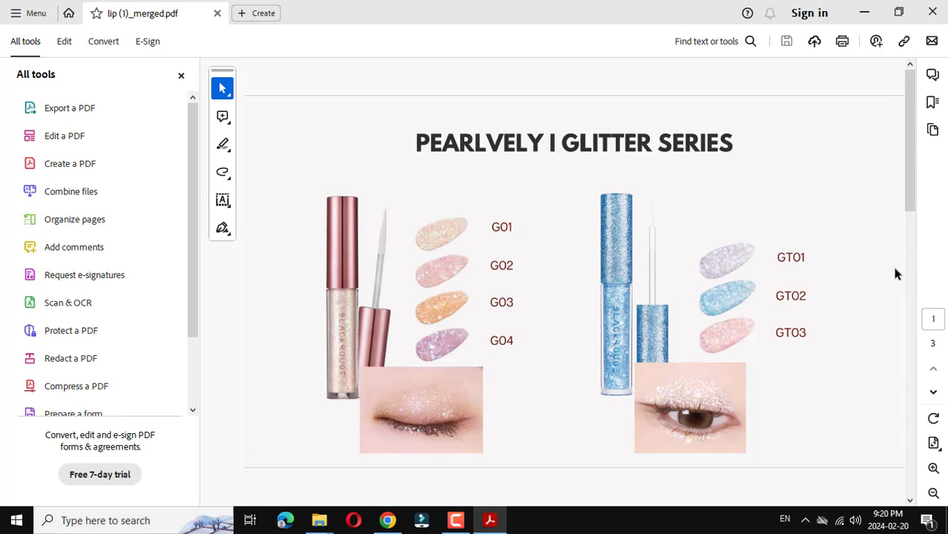
Scroll the merged pages, return to page 1, and bring up the lipstick folder.
scroll("down", 3)
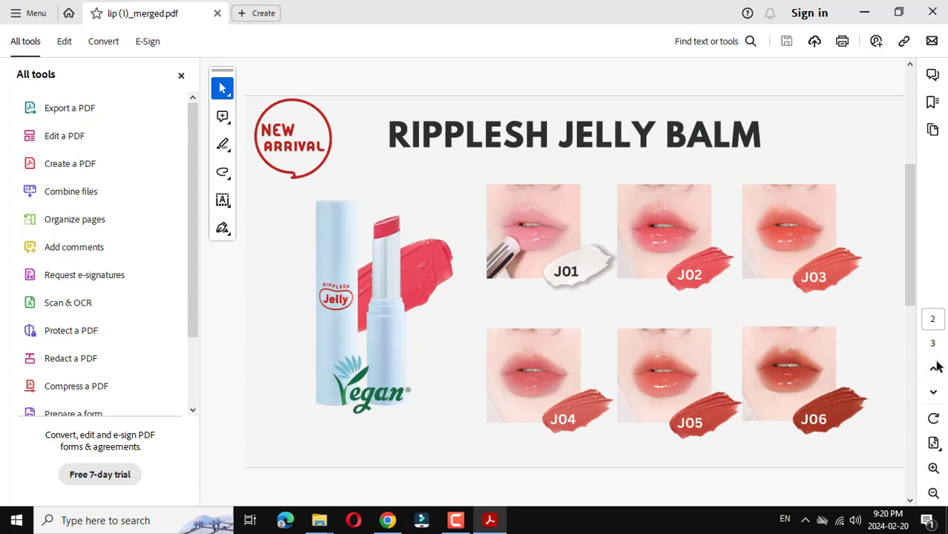
left_click(933, 369)
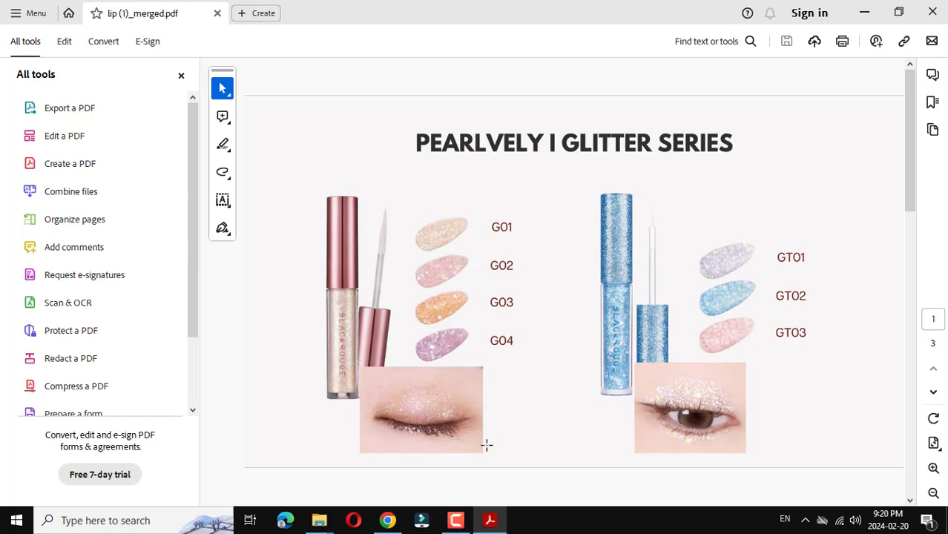
mouse_move(319, 520)
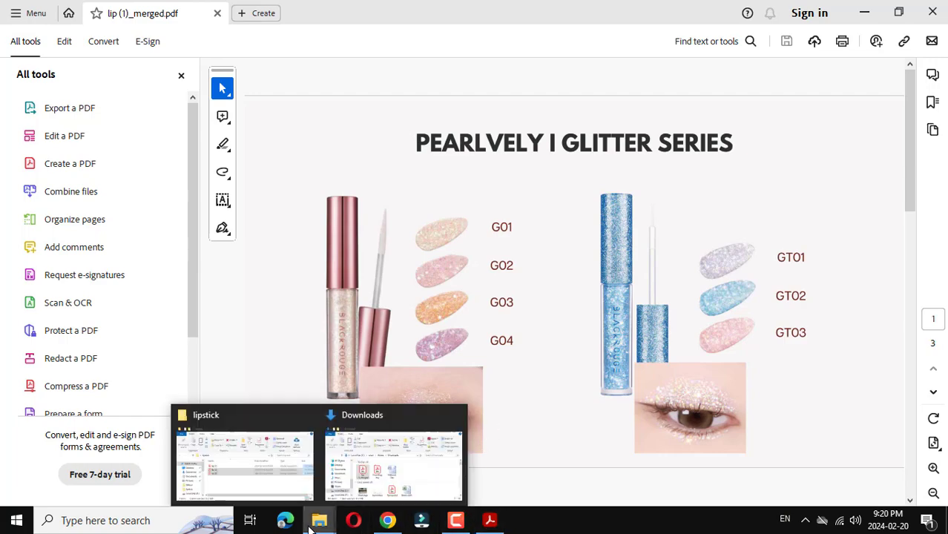
left_click(244, 464)
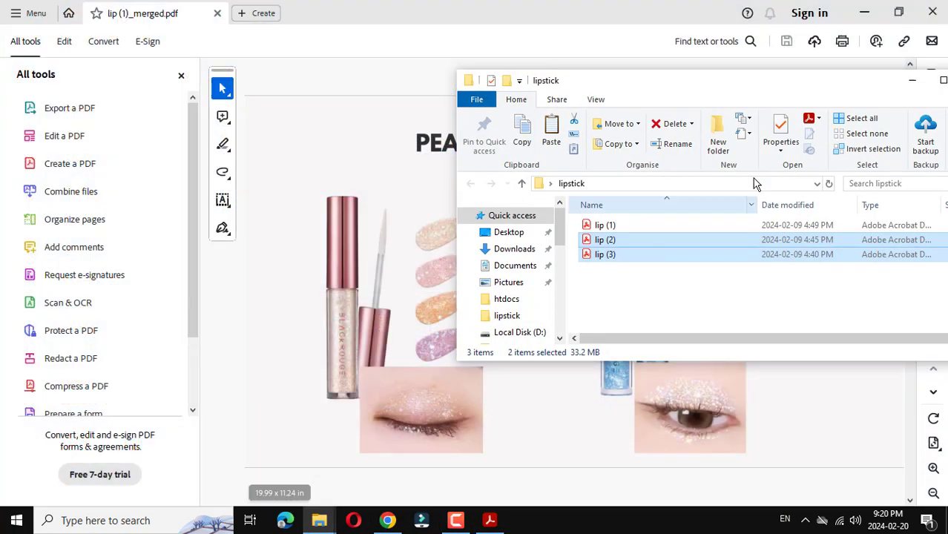